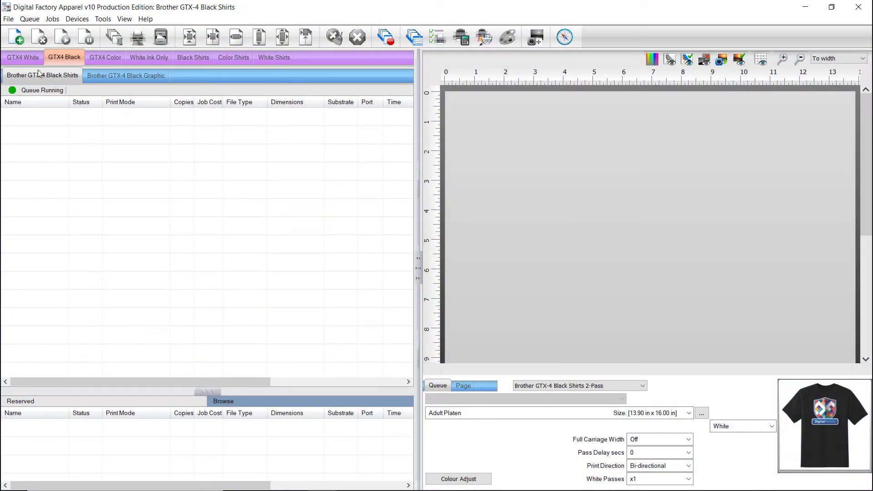
- Start the photo merge setup on the Brother GTX-4 Black Shirts queue, raising the Rendering Intent Warning
{"action": "left_click", "coordinate": [29, 18]}
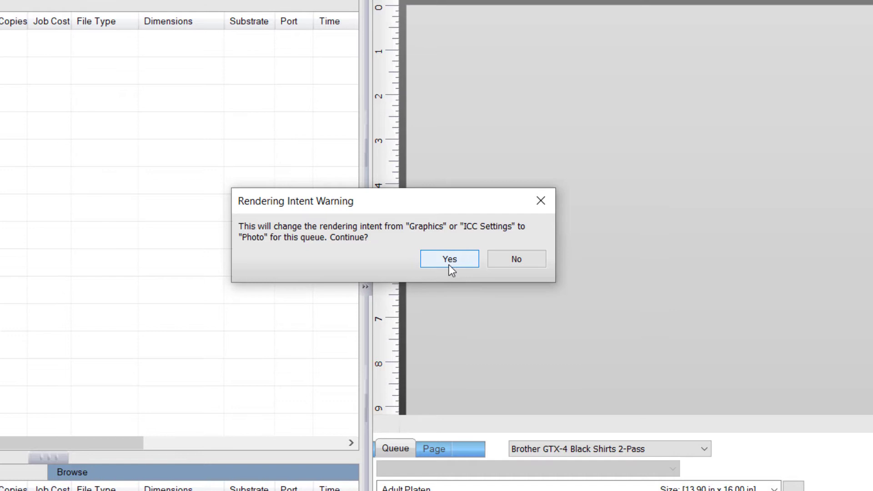
- Accept Photo rendering, then choose the 14x16 page size and the illusions-black.jpg graphic
{"action": "left_click", "coordinate": [448, 259]}
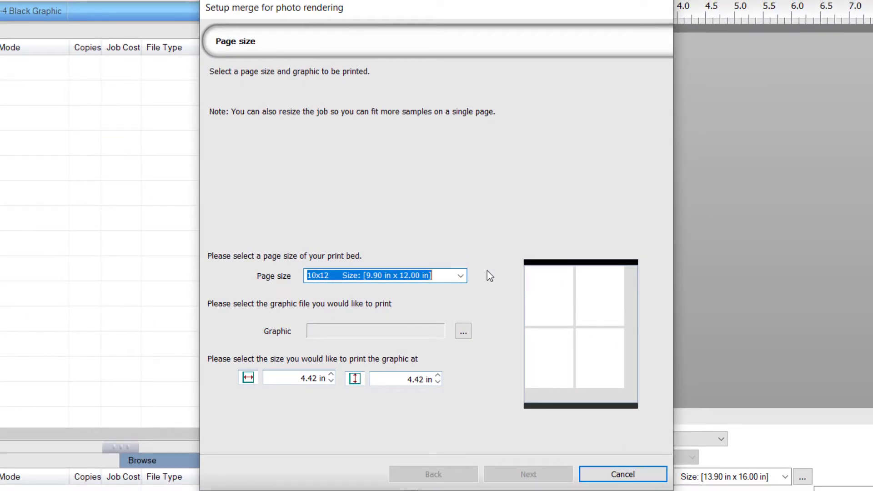
{"action": "left_click", "coordinate": [458, 274]}
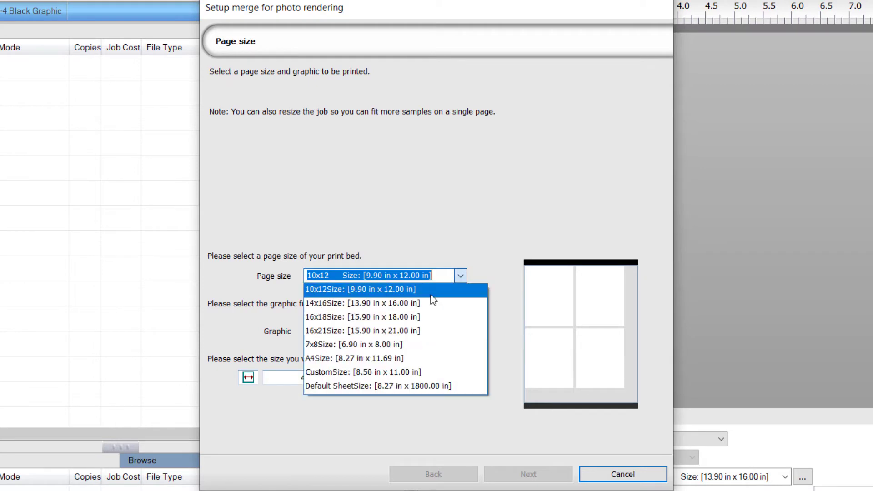
{"action": "left_click", "coordinate": [362, 303]}
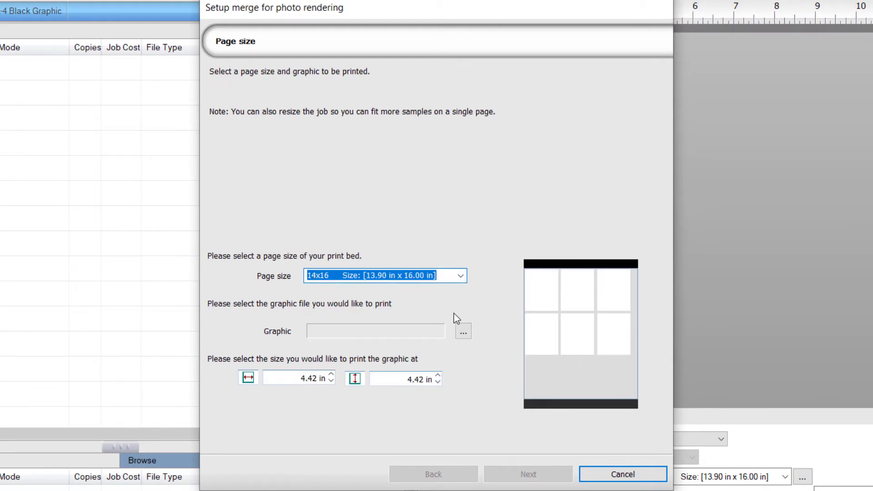
{"action": "left_click", "coordinate": [462, 330]}
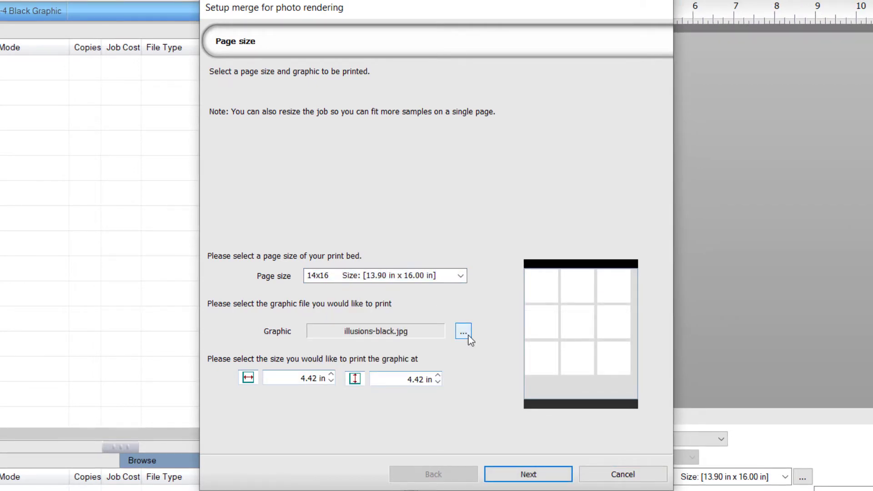
- Set the graphic size back to 4.42 in square and continue to the ICC Photo settings
{"action": "left_click", "coordinate": [331, 382]}
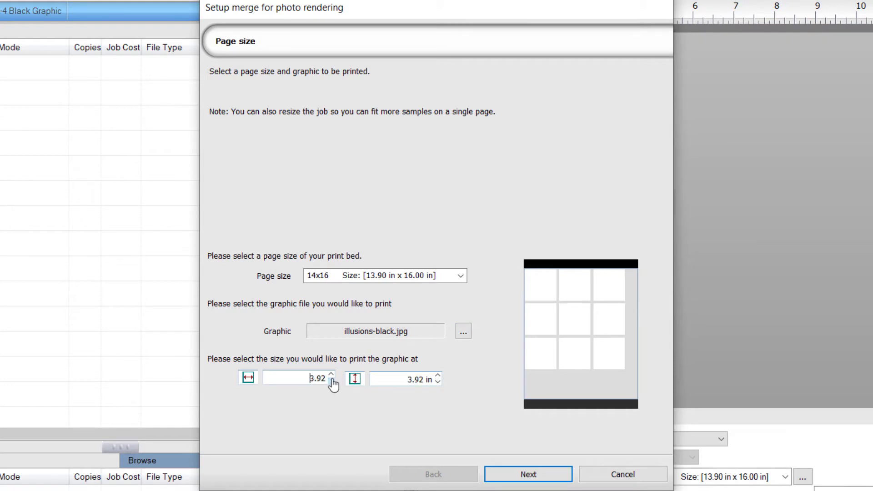
{"action": "left_click", "coordinate": [331, 374]}
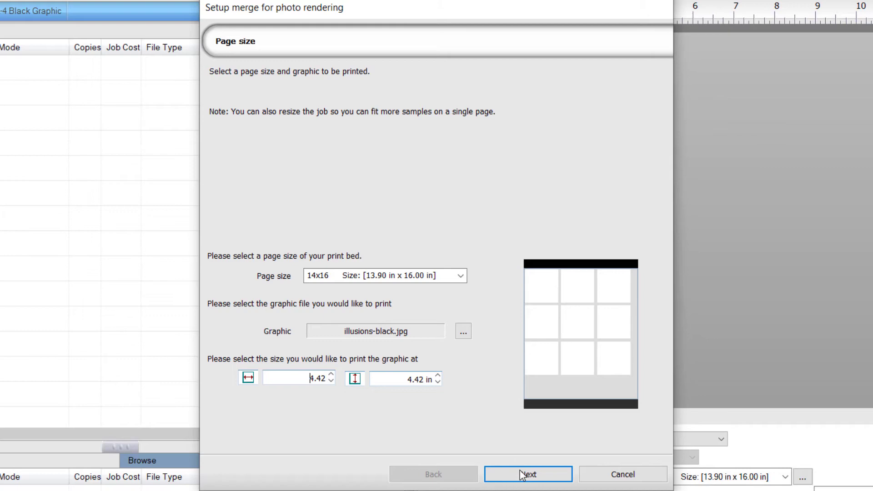
{"action": "left_click", "coordinate": [526, 474]}
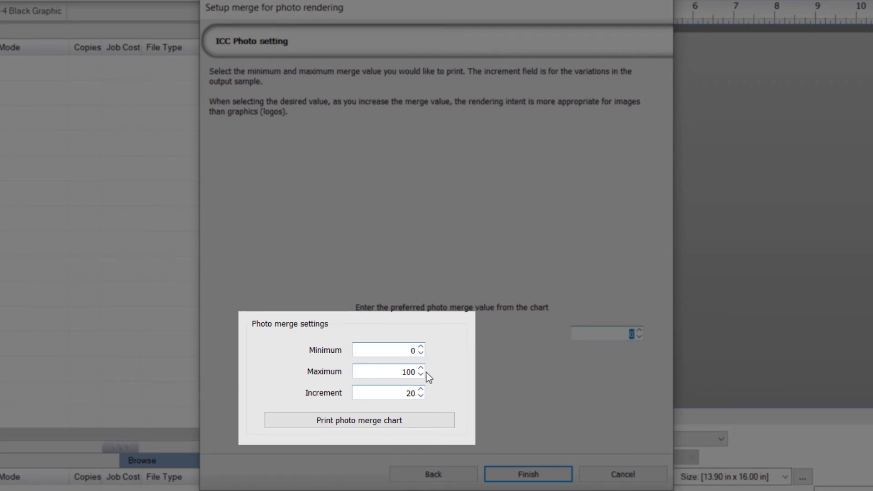
{"action": "mouse_move", "coordinate": [433, 401]}
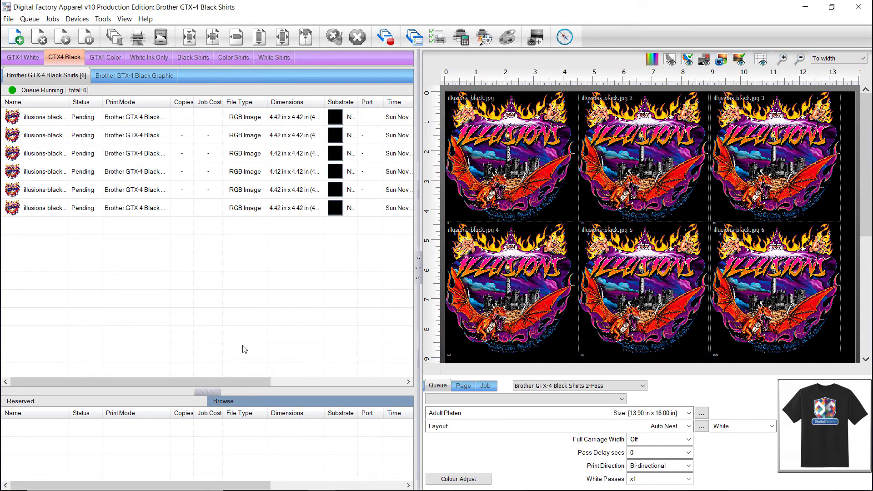
{"action": "mouse_move", "coordinate": [93, 137]}
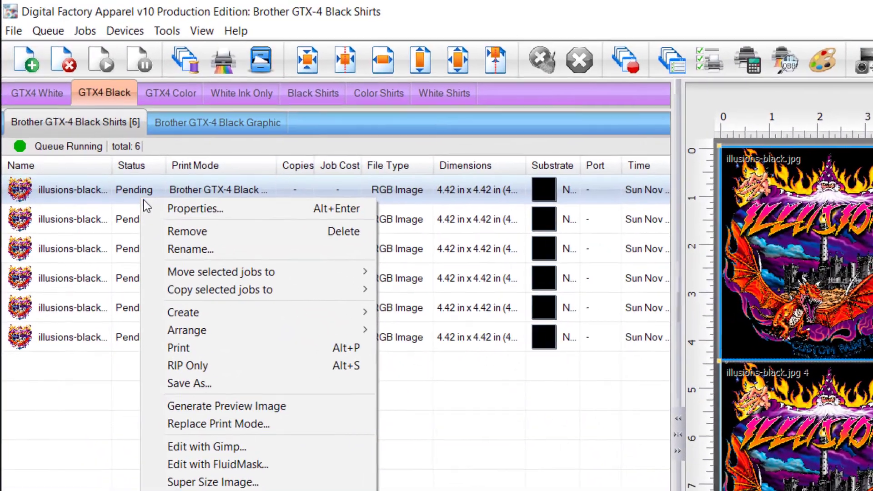
{"action": "mouse_move", "coordinate": [195, 351]}
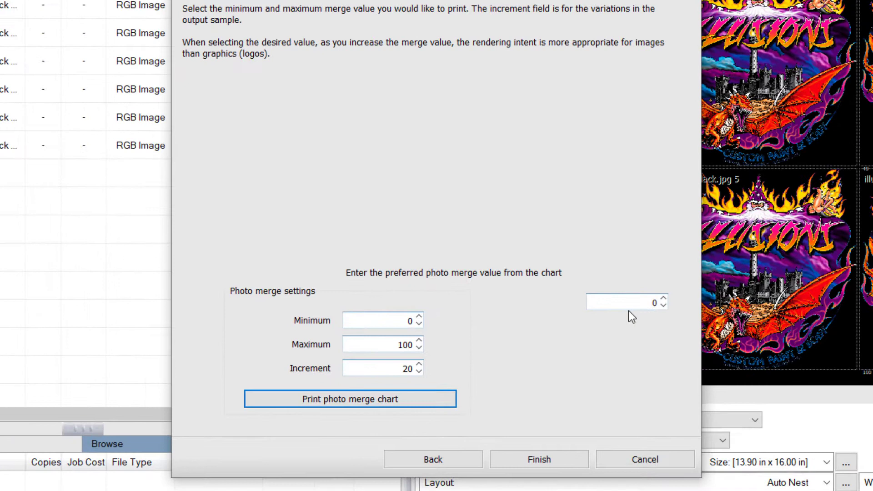
- Enter 60 as the preferred photo merge value and finish the merge setup
{"action": "left_click", "coordinate": [623, 302]}
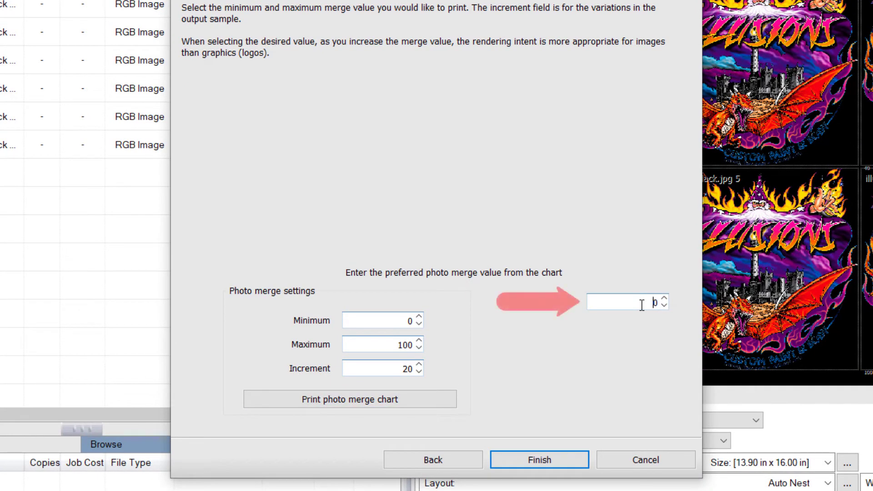
{"action": "type", "text": "0"}
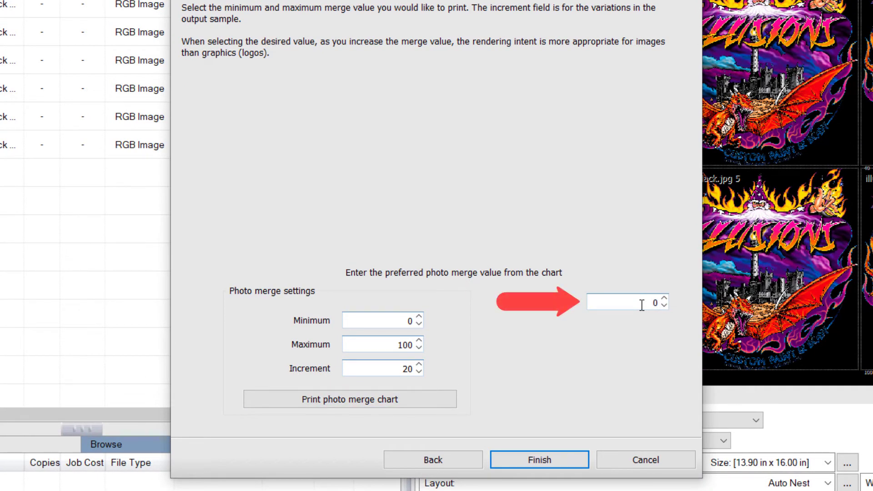
{"action": "type", "text": "60"}
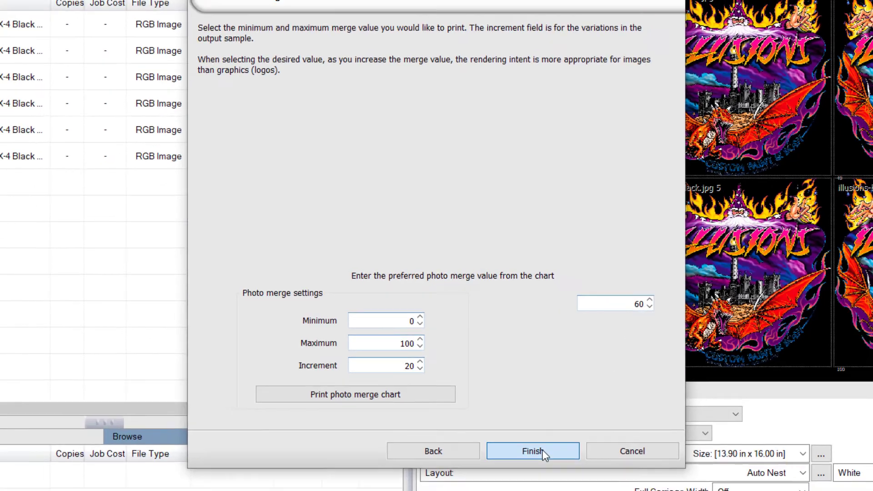
{"action": "left_click", "coordinate": [531, 451]}
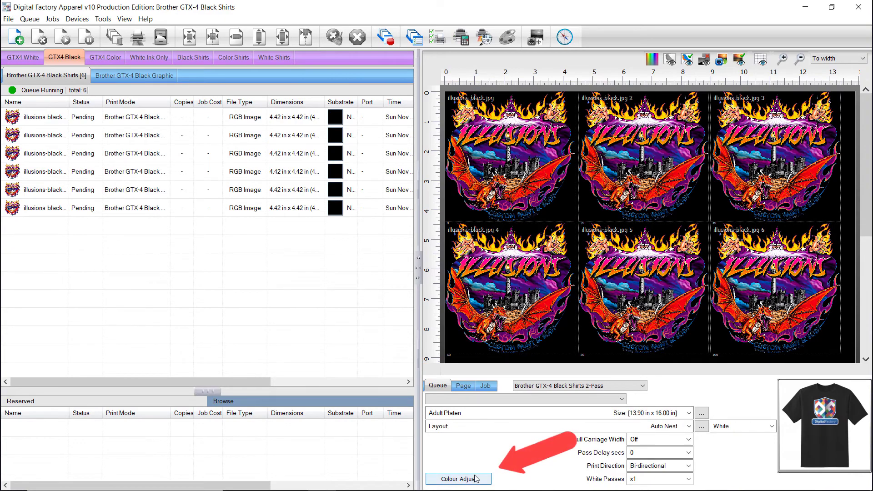
- Show Easy Colour Adjustments for the queue with Merge at 60 and Photo rendering
{"action": "left_click", "coordinate": [457, 479]}
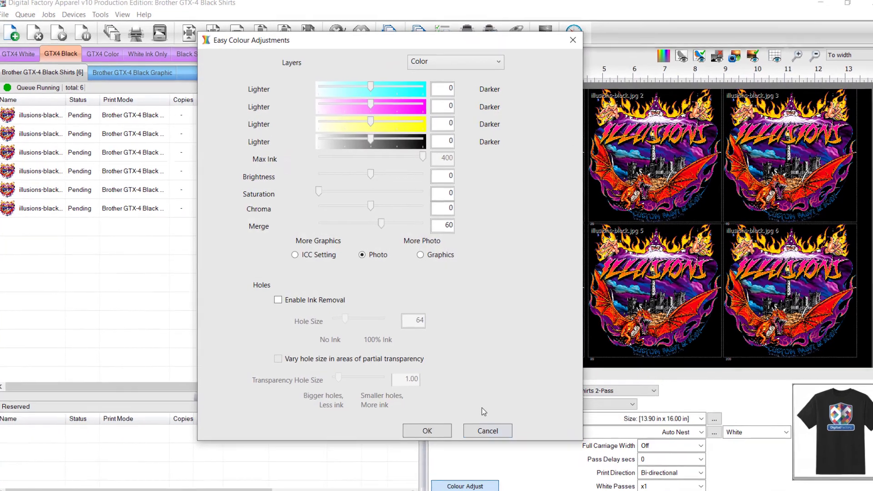